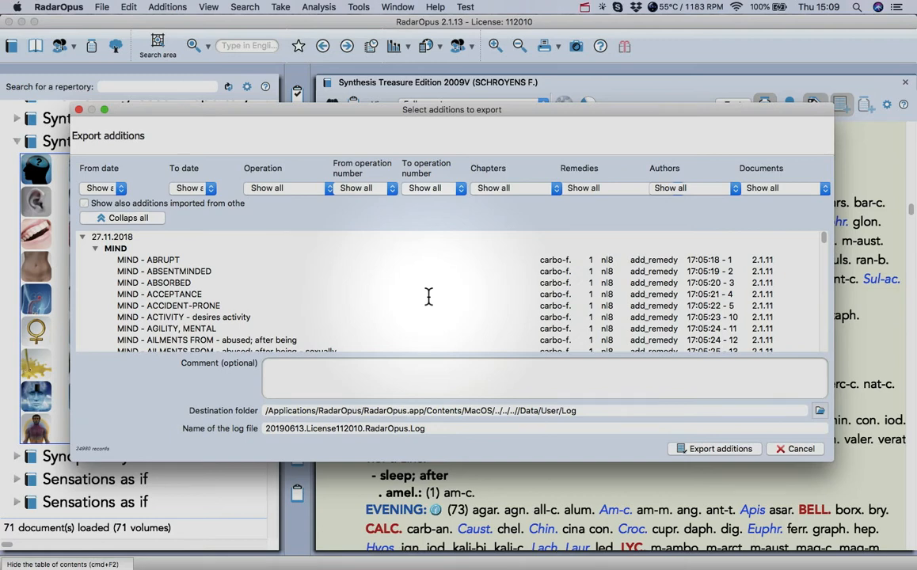
pyautogui.moveTo(282, 139)
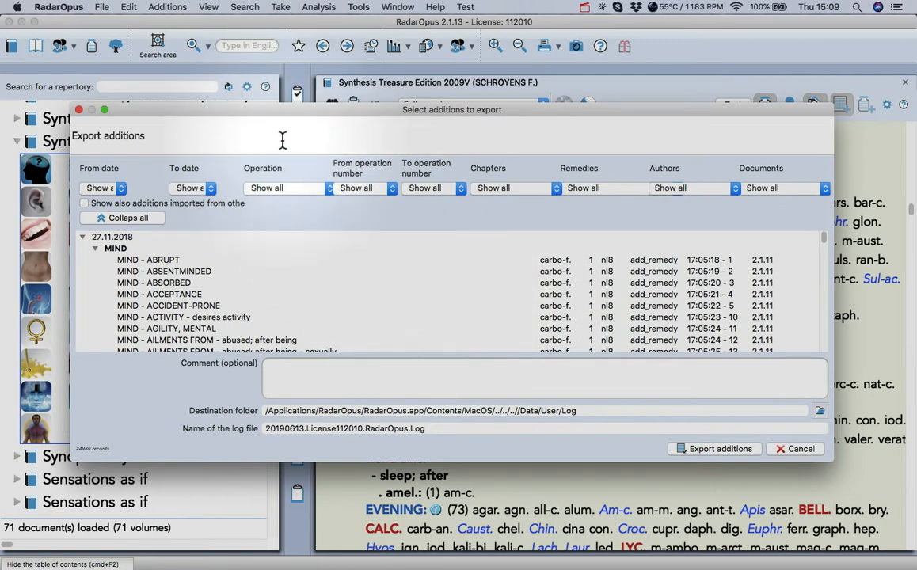
# - Include additions imported from other sources in the export list and review the entries
pyautogui.click(166, 7)
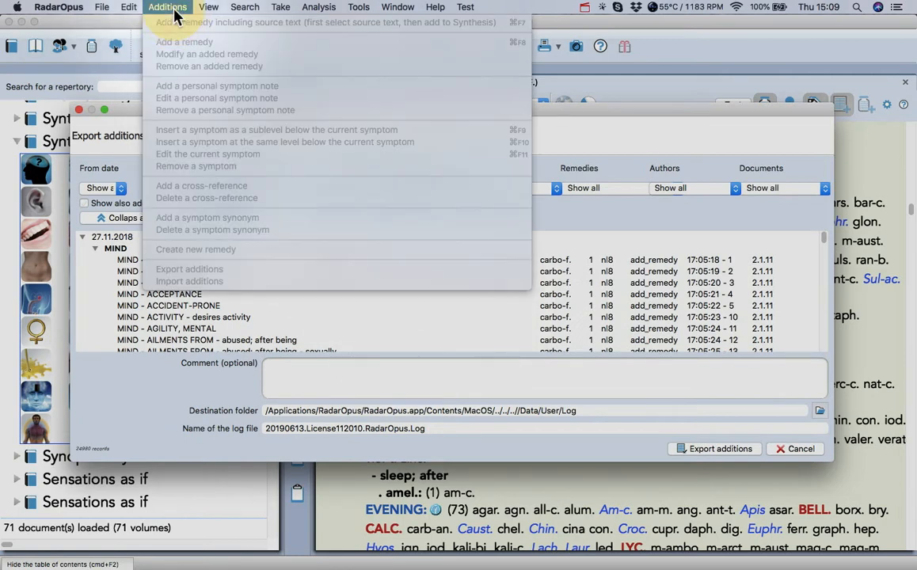
pyautogui.moveTo(217, 285)
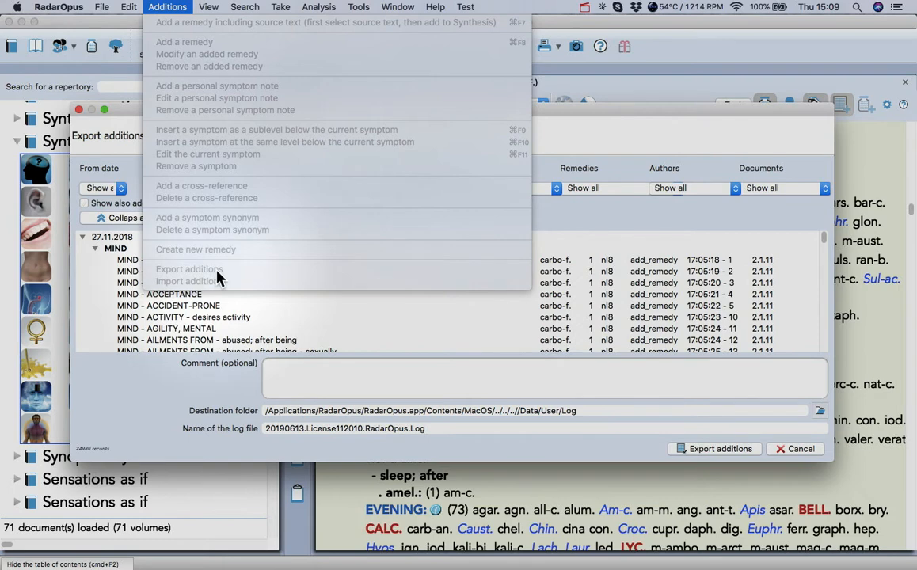
pyautogui.moveTo(256, 176)
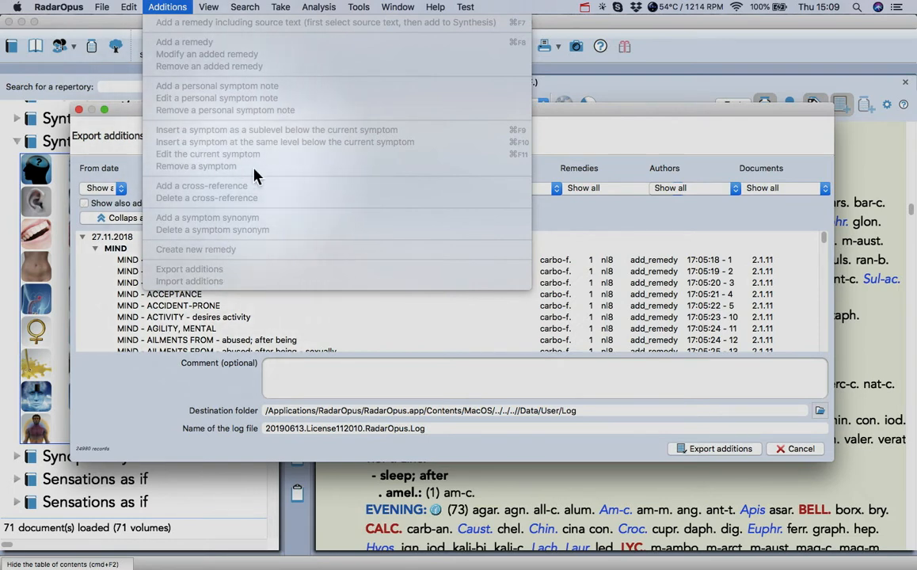
pyautogui.moveTo(230, 184)
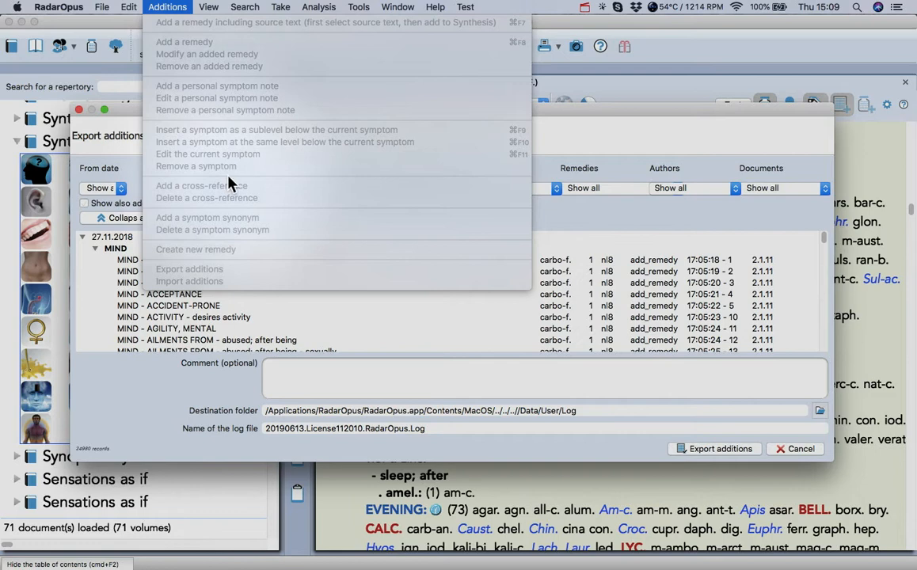
pyautogui.moveTo(583, 135)
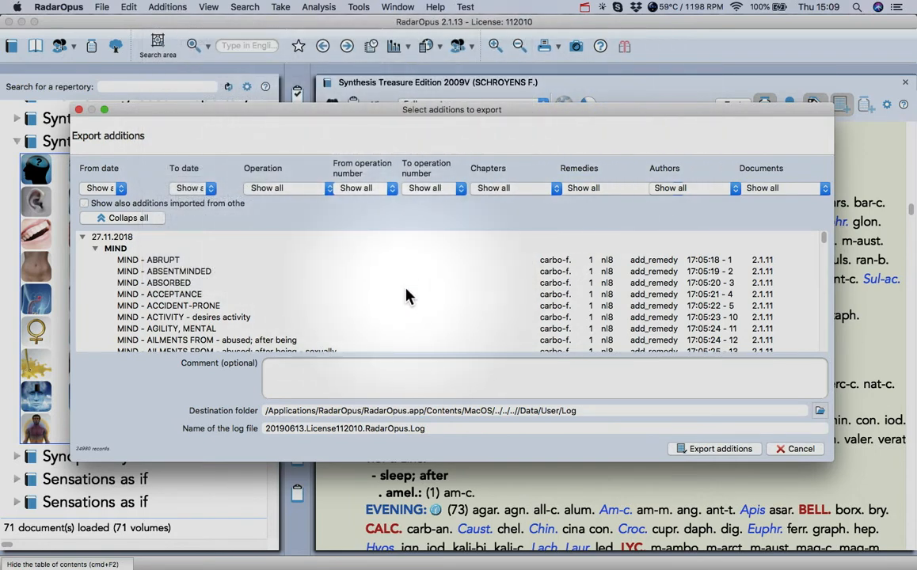
pyautogui.click(86, 203)
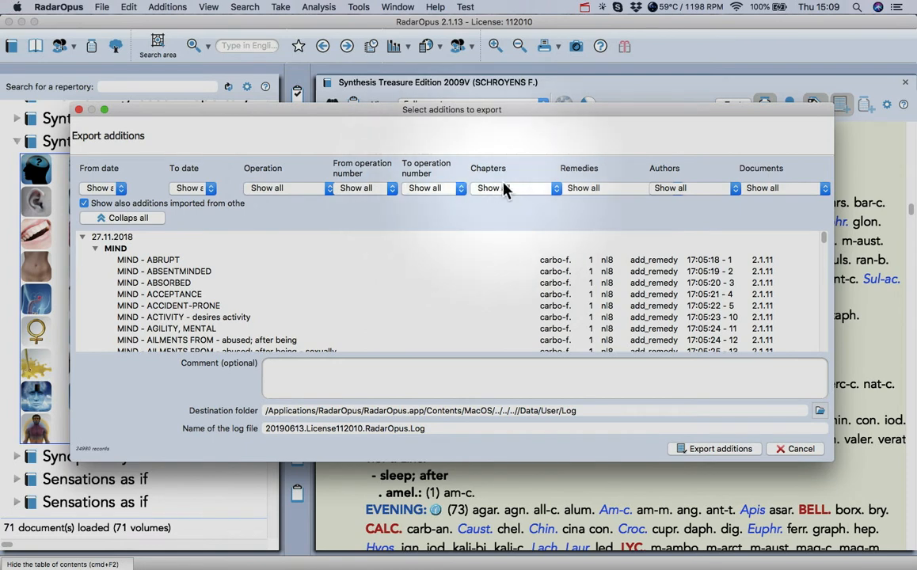
pyautogui.scroll(-3)
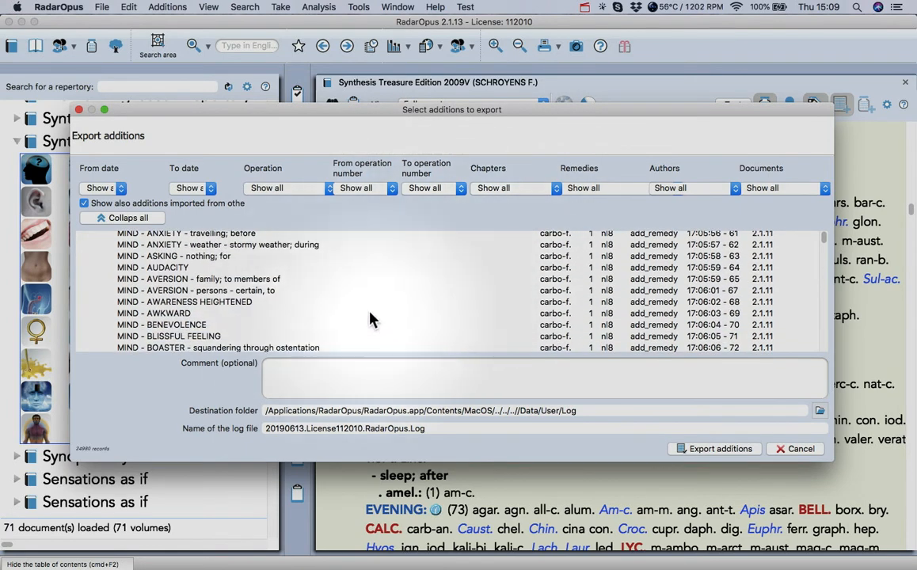
pyautogui.scroll(-3)
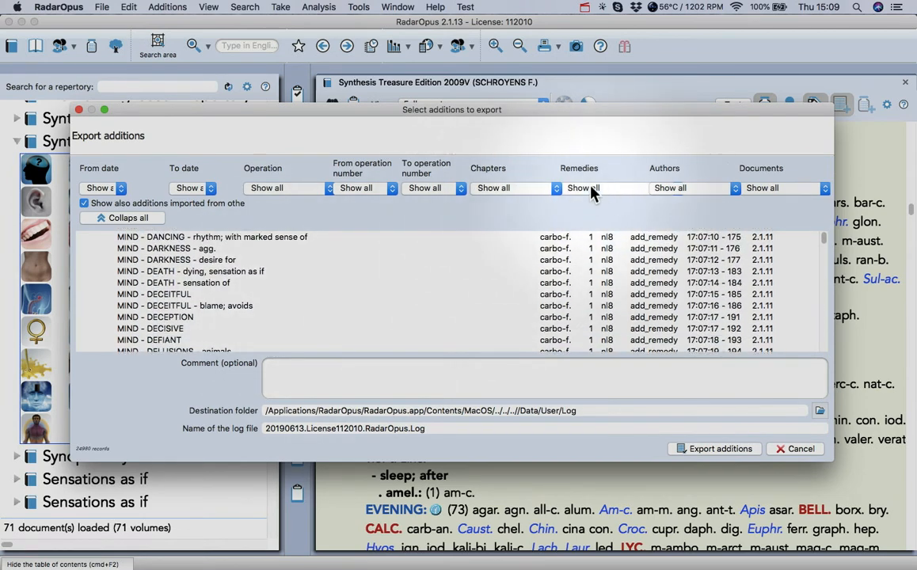
pyautogui.click(593, 187)
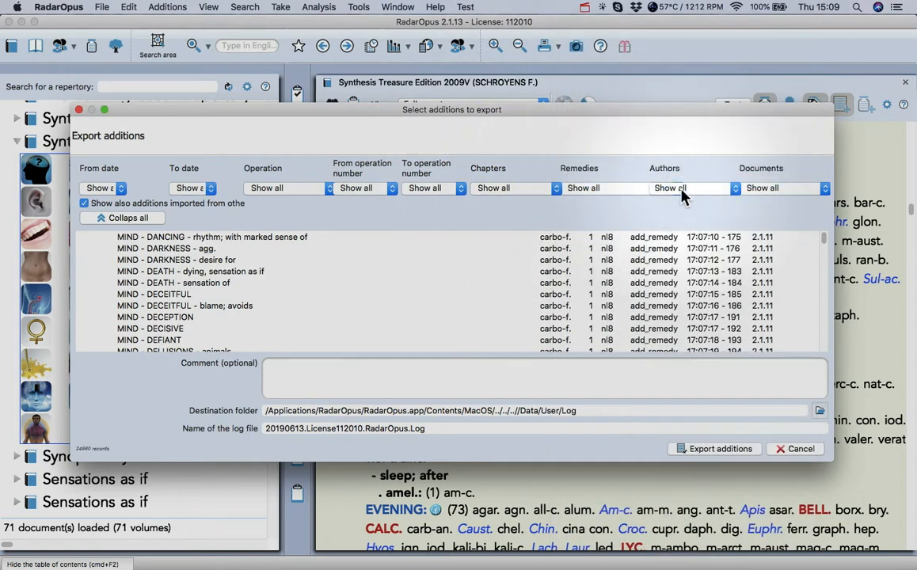
pyautogui.moveTo(770, 186)
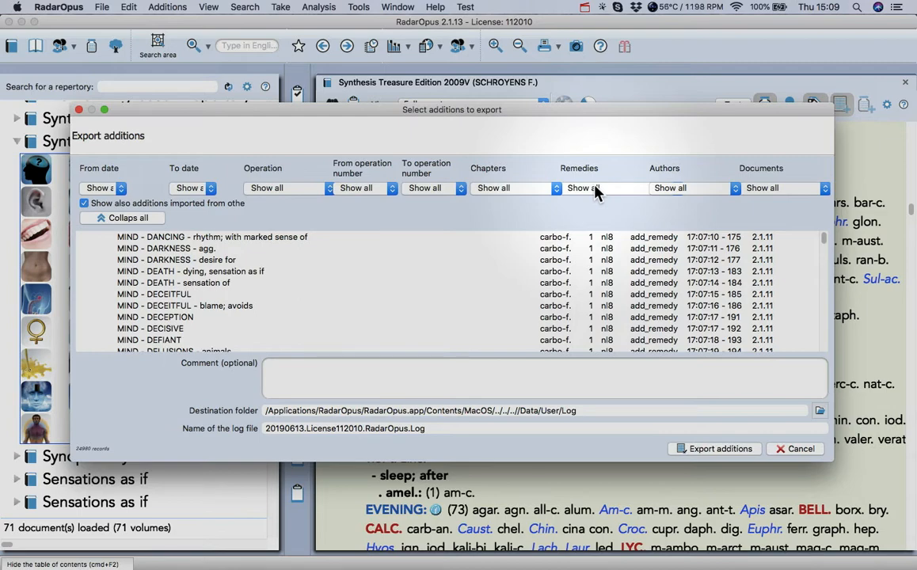
# - Filter the export list to remedy stych-gig. (Stychodactyla gigantea) from the Remedies list
pyautogui.click(596, 187)
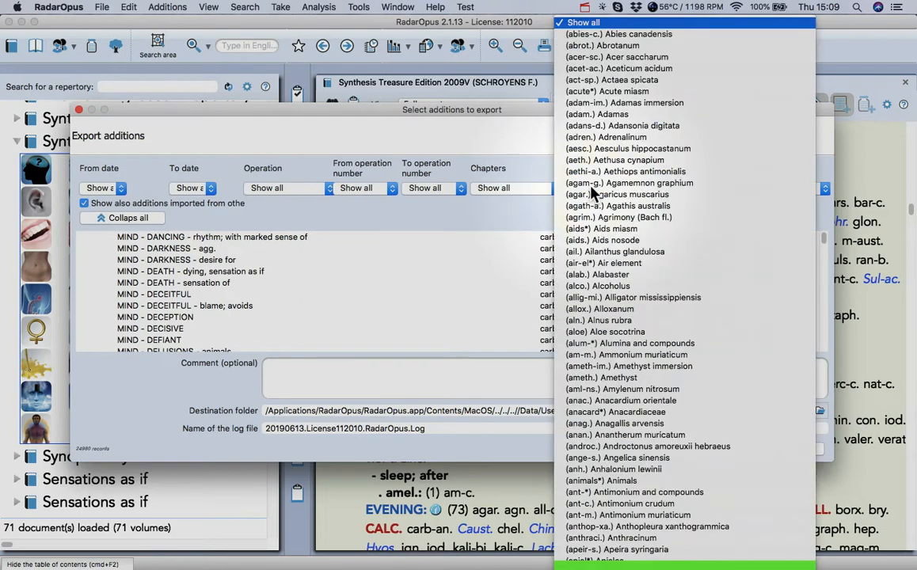
pyautogui.scroll(-3)
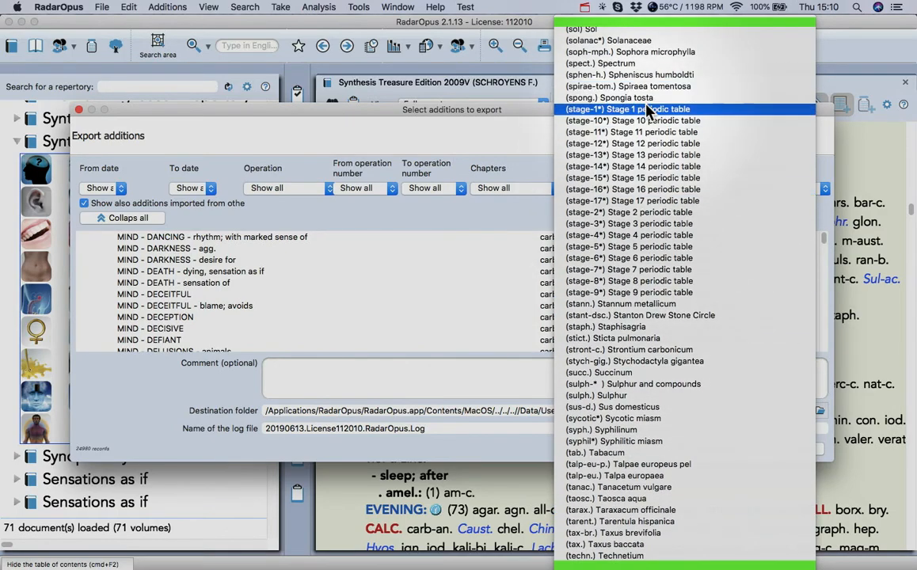
pyautogui.scroll(-3)
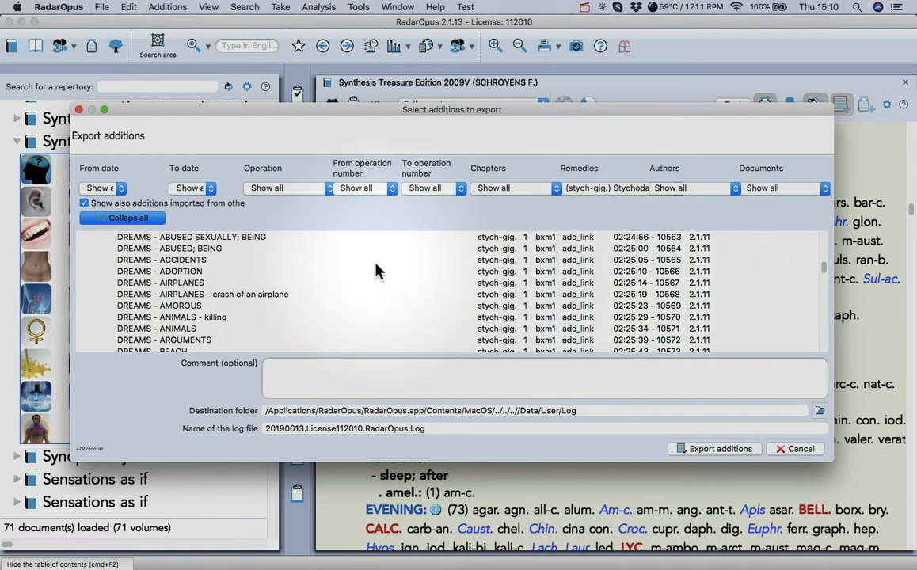
pyautogui.scroll(-3)
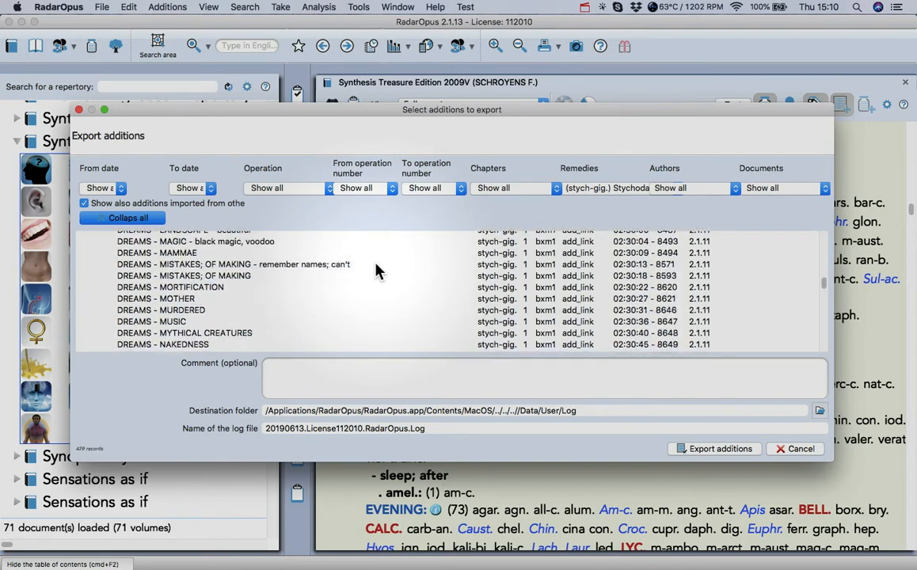
pyautogui.scroll(-3)
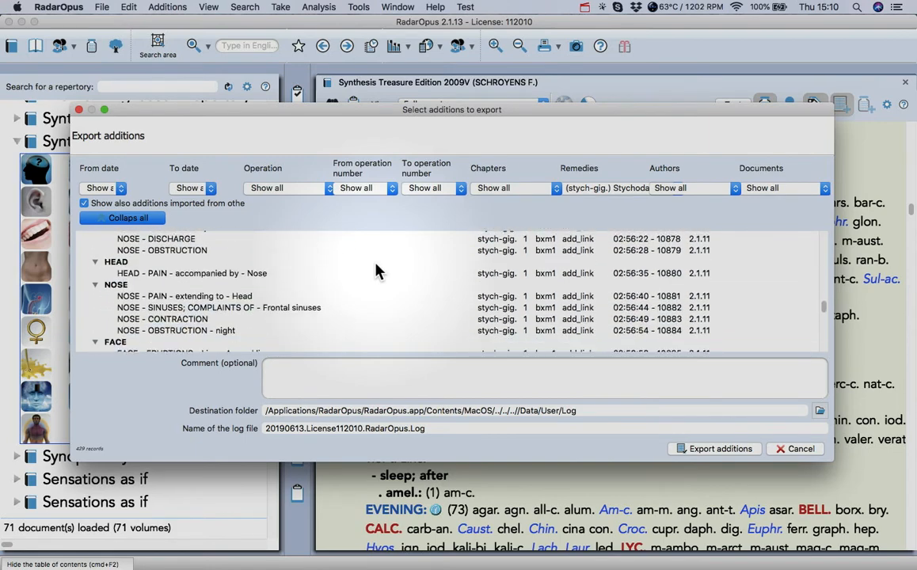
pyautogui.scroll(-3)
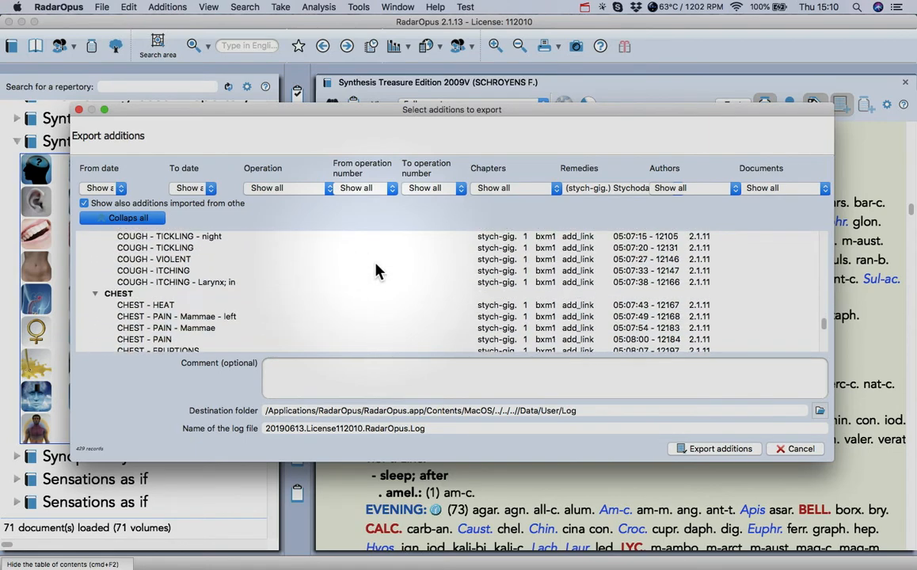
pyautogui.moveTo(476, 413)
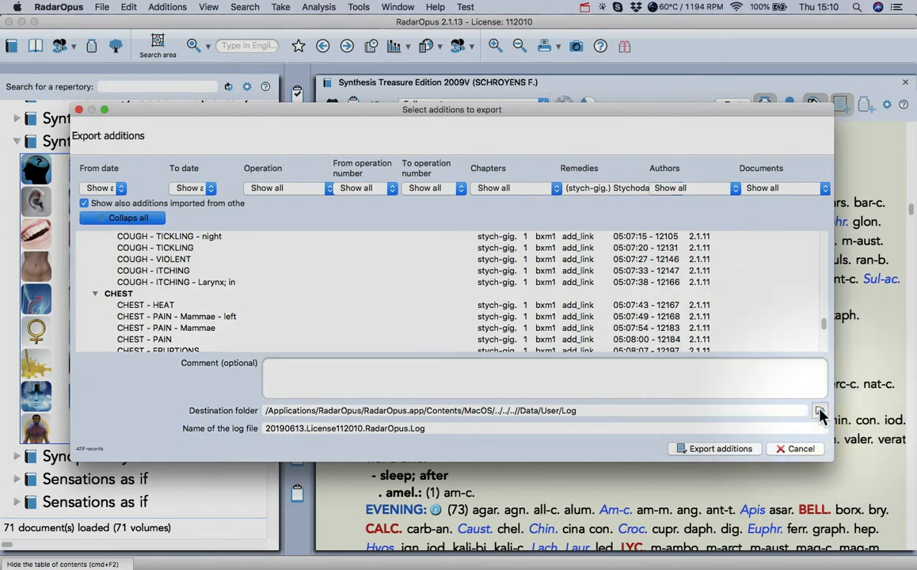
# - Browse for a new export destination, navigating to the Documents folder
pyautogui.click(817, 412)
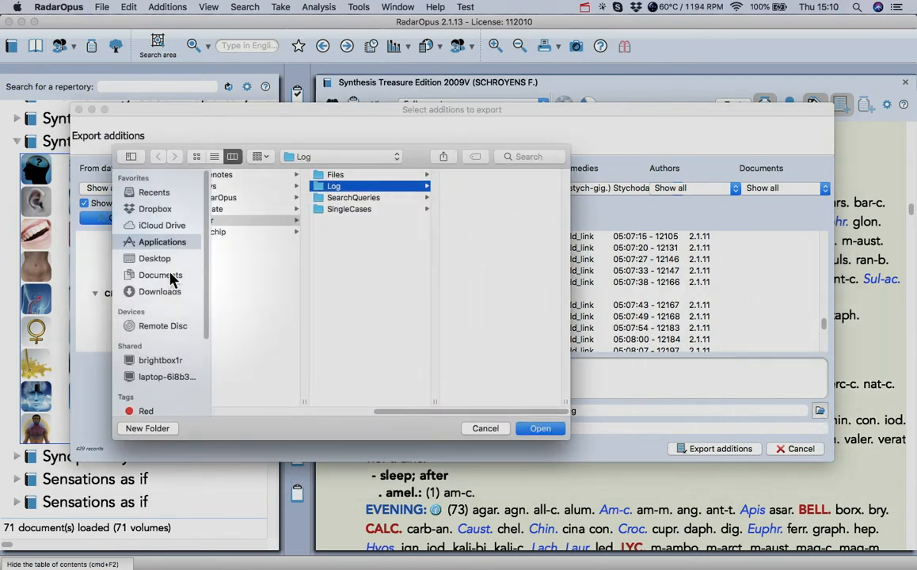
pyautogui.click(160, 276)
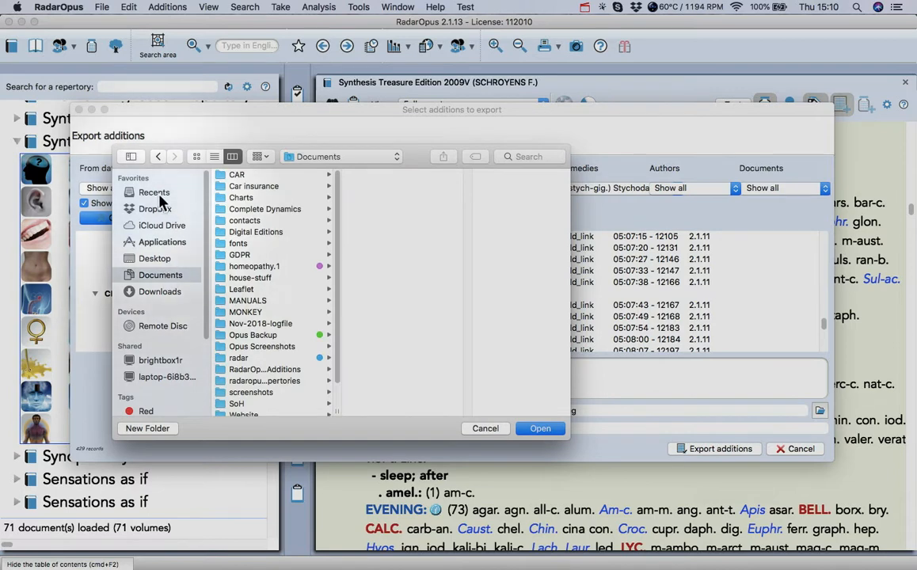
pyautogui.moveTo(171, 234)
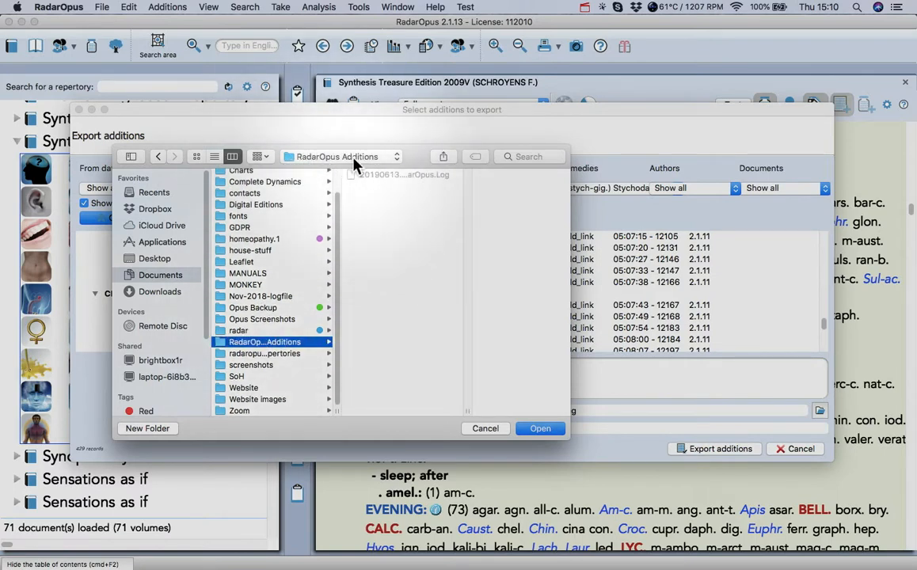
pyautogui.moveTo(136, 461)
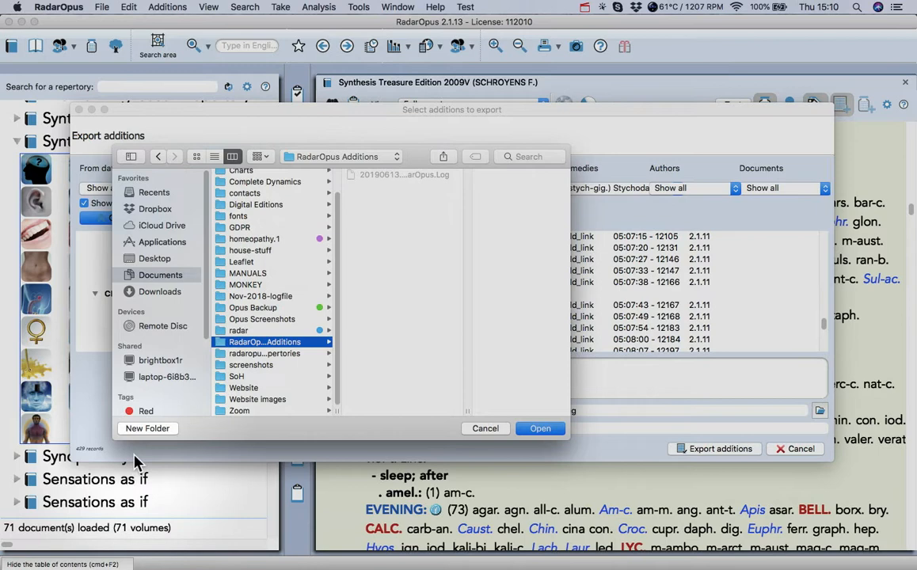
# - Create a 'Sea Anemone' folder inside RadarOpus Additions and set it as the export destination
pyautogui.click(147, 427)
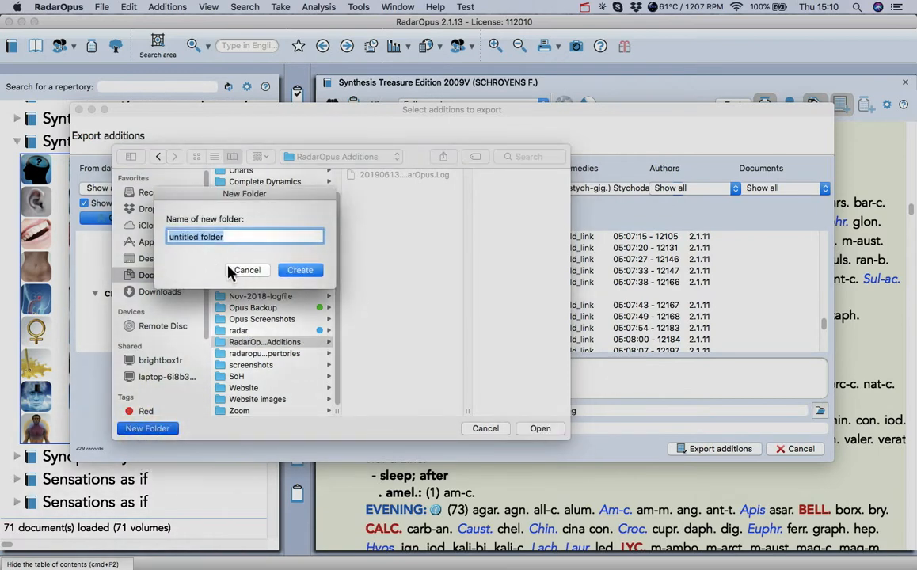
pyautogui.click(247, 269)
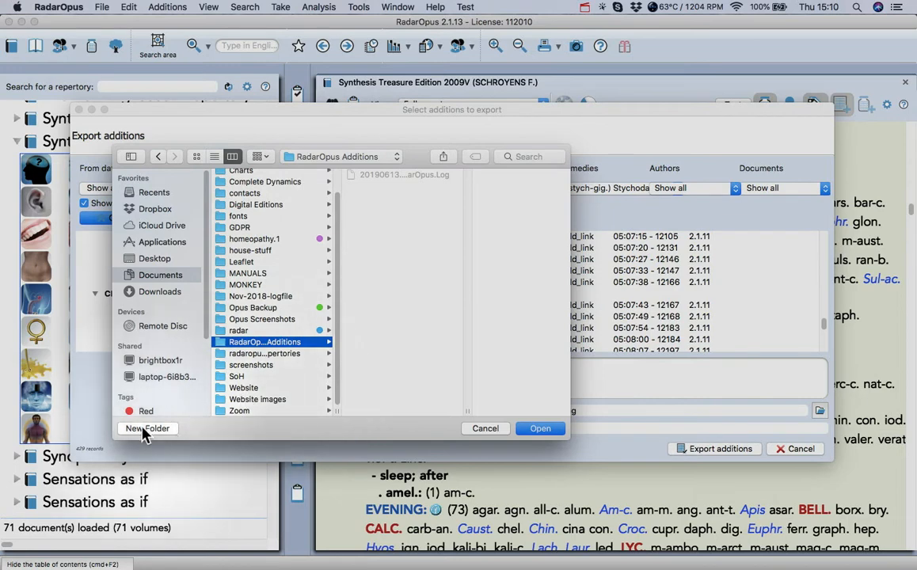
pyautogui.click(146, 428)
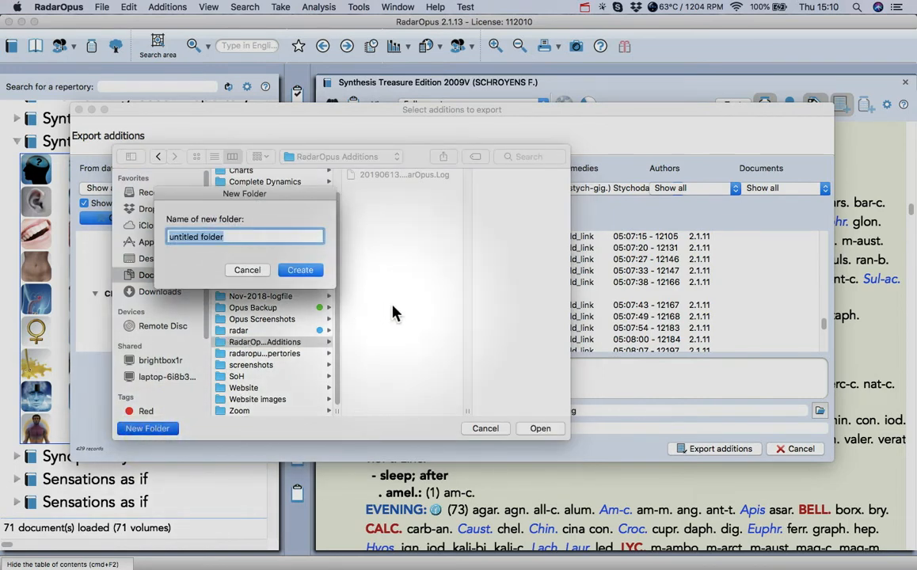
pyautogui.write('Sea')
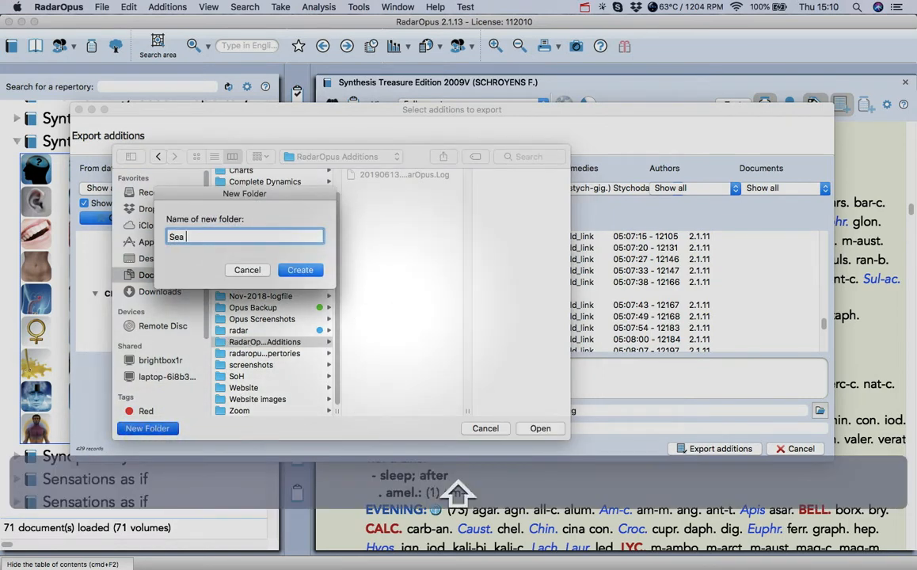
pyautogui.write('Anem')
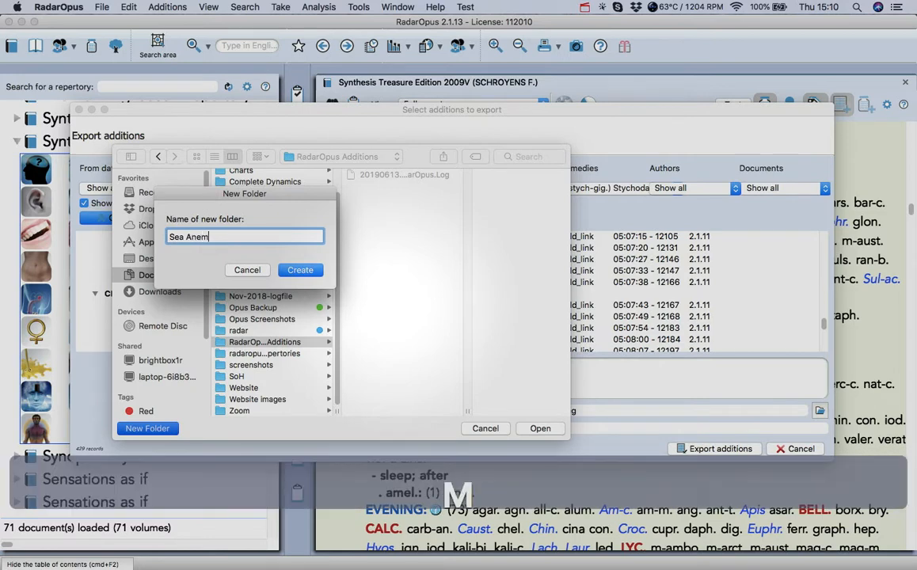
pyautogui.click(301, 270)
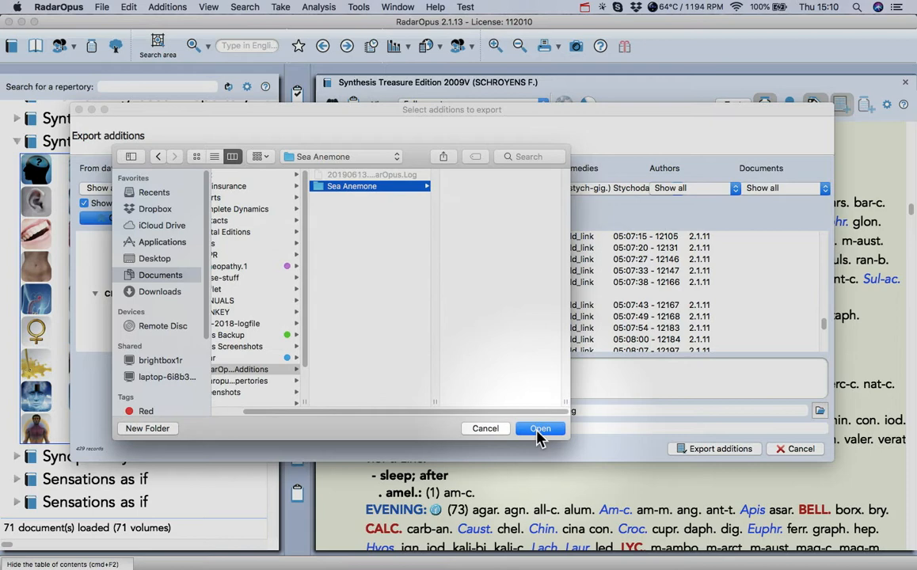
pyautogui.click(541, 428)
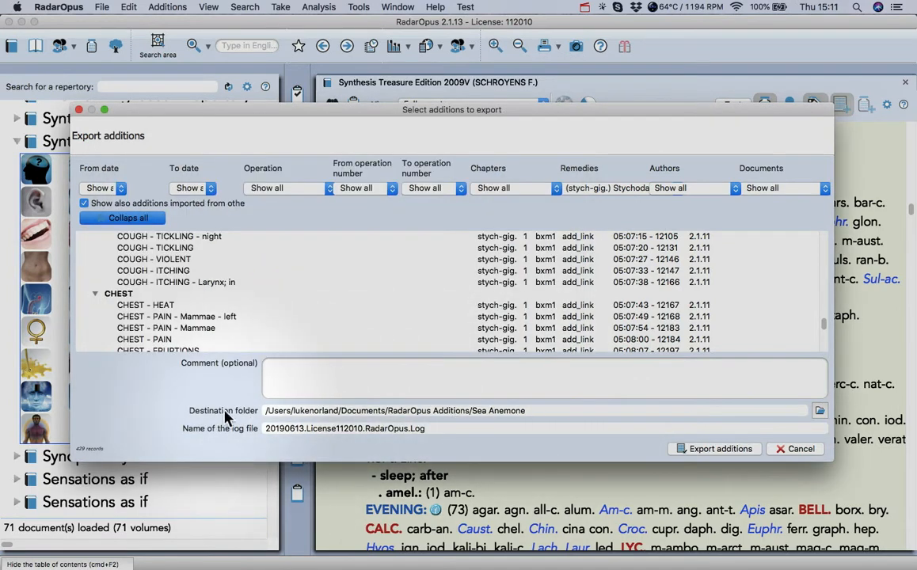
pyautogui.moveTo(256, 418)
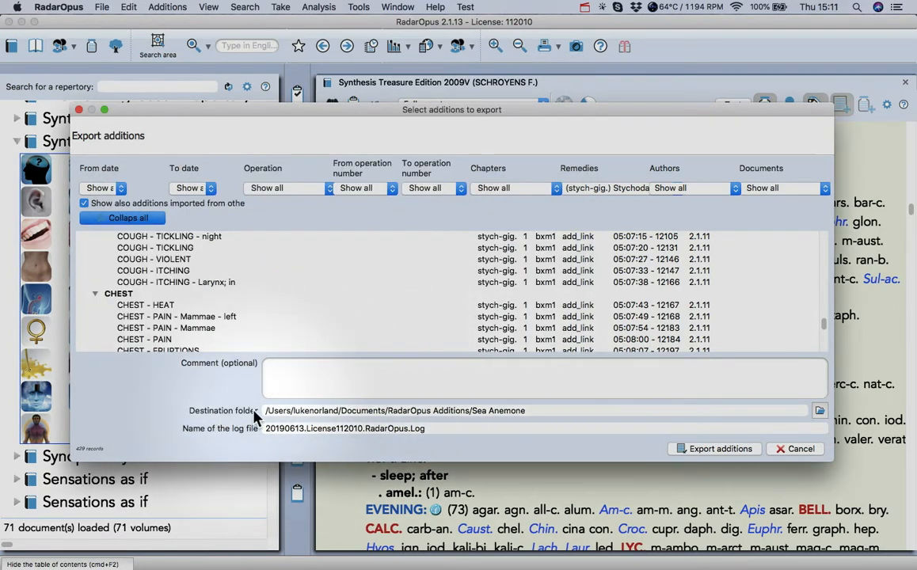
pyautogui.moveTo(326, 424)
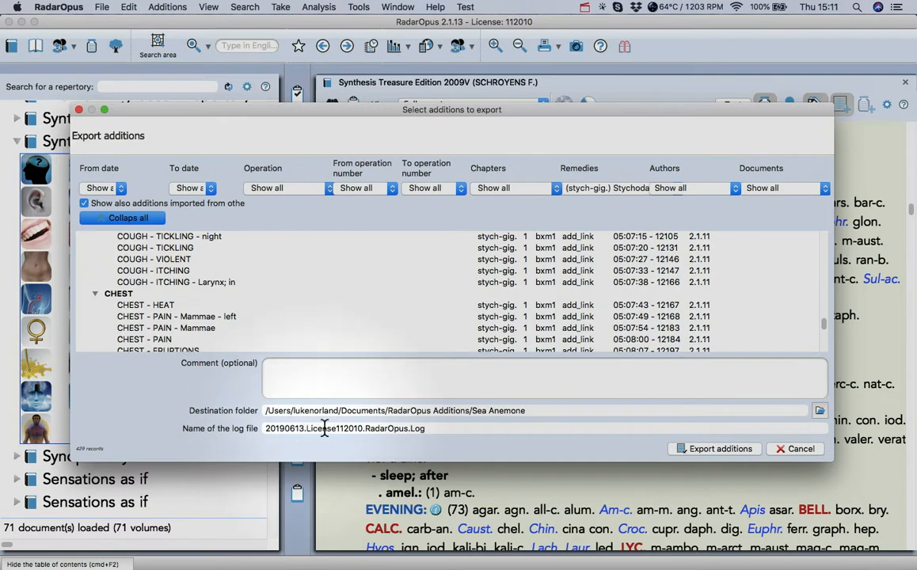
# - Rename the log file to 20190613.stych-gig.RadarOpus.Log and export the additions
pyautogui.doubleClick(333, 428)
pyautogui.write('stych-gig')
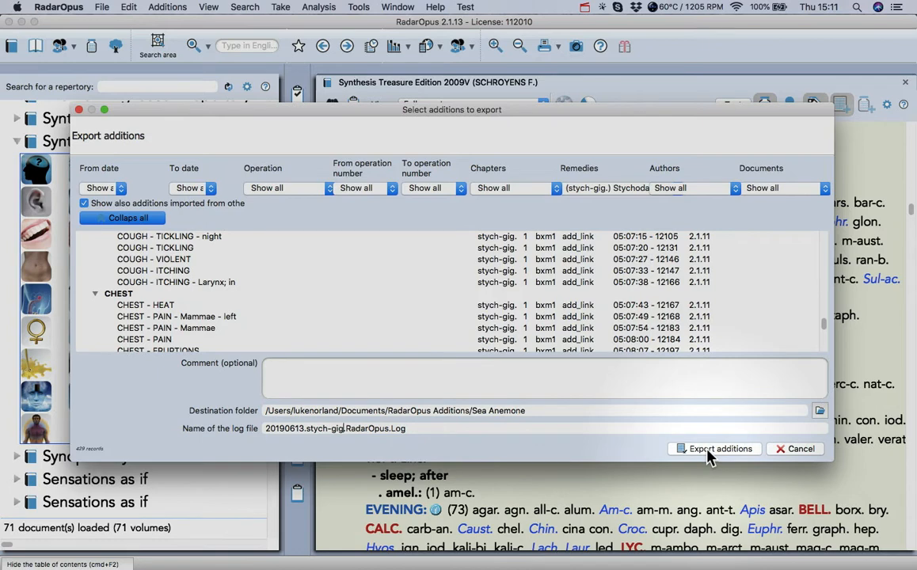
pyautogui.click(713, 449)
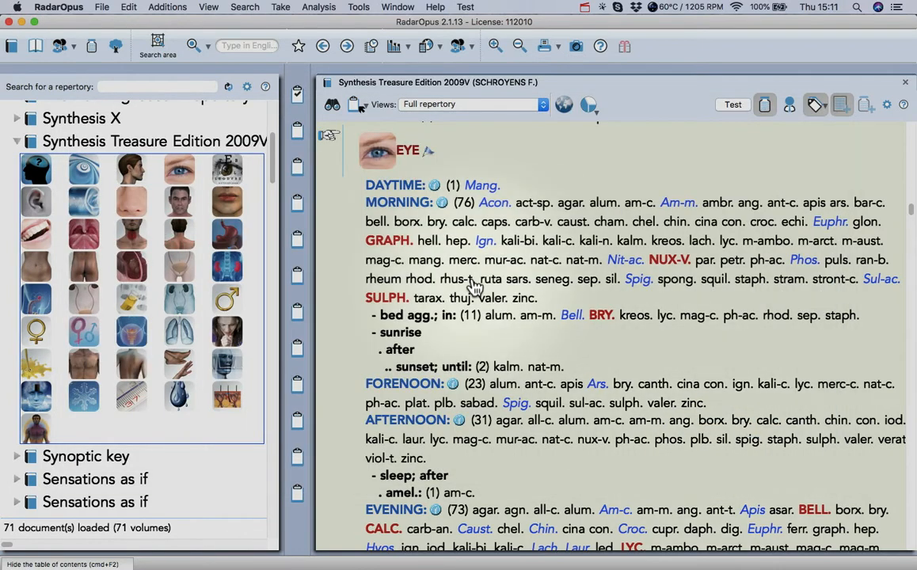
pyautogui.moveTo(464, 279)
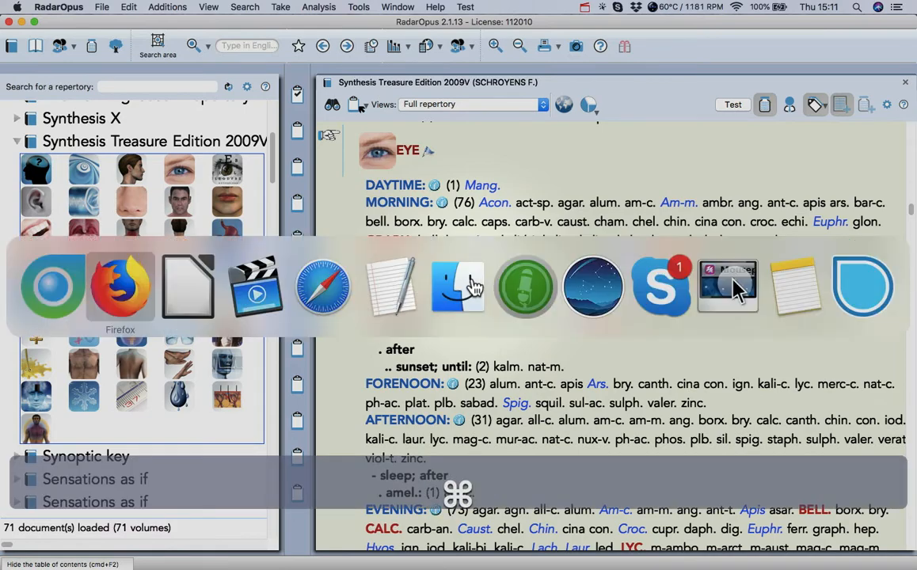
pyautogui.moveTo(459, 288)
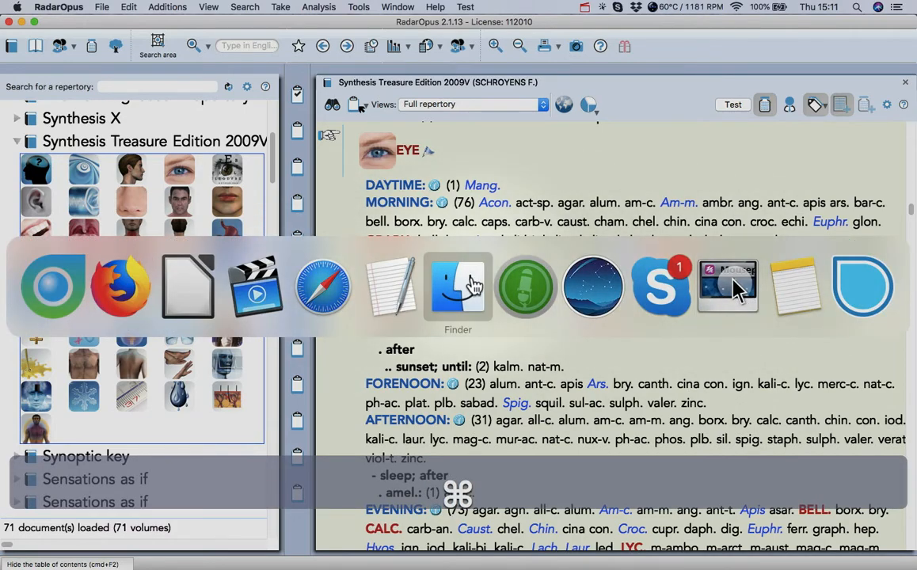
# - Switch to Finder showing the RadarOpus Additions folder
pyautogui.click(456, 288)
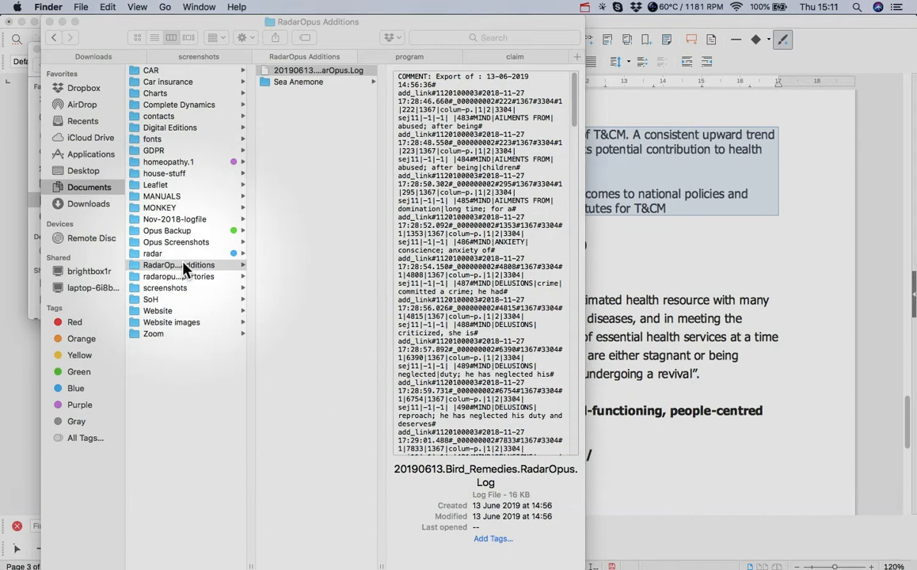
# - Verify the exported stych-gig. log file inside Sea Anemone by reading its contents
pyautogui.click(179, 265)
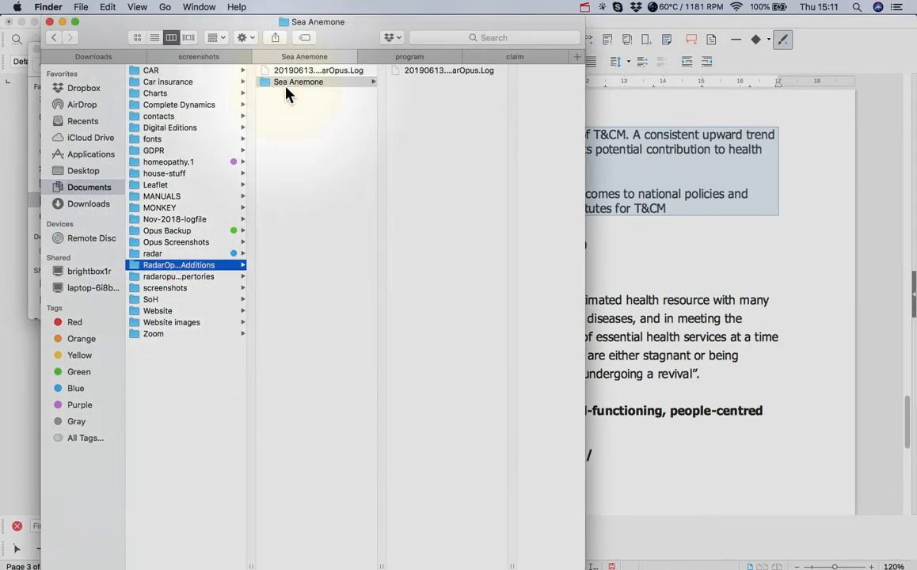
pyautogui.click(380, 70)
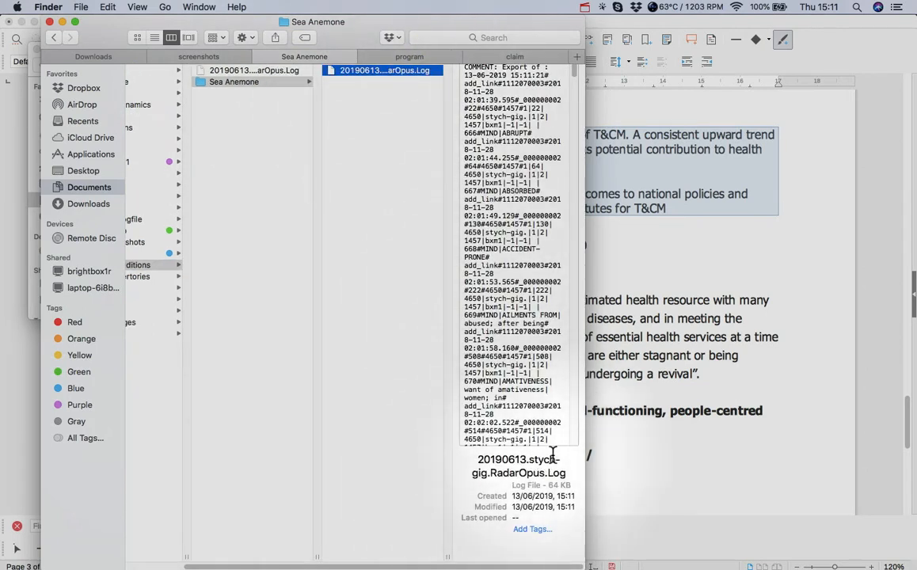
pyautogui.click(380, 70)
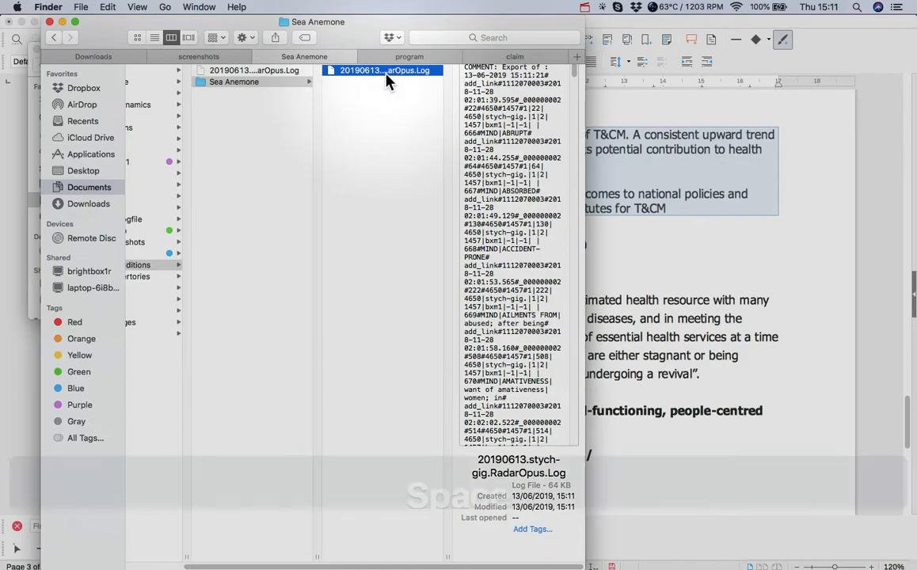
pyautogui.doubleClick(380, 69)
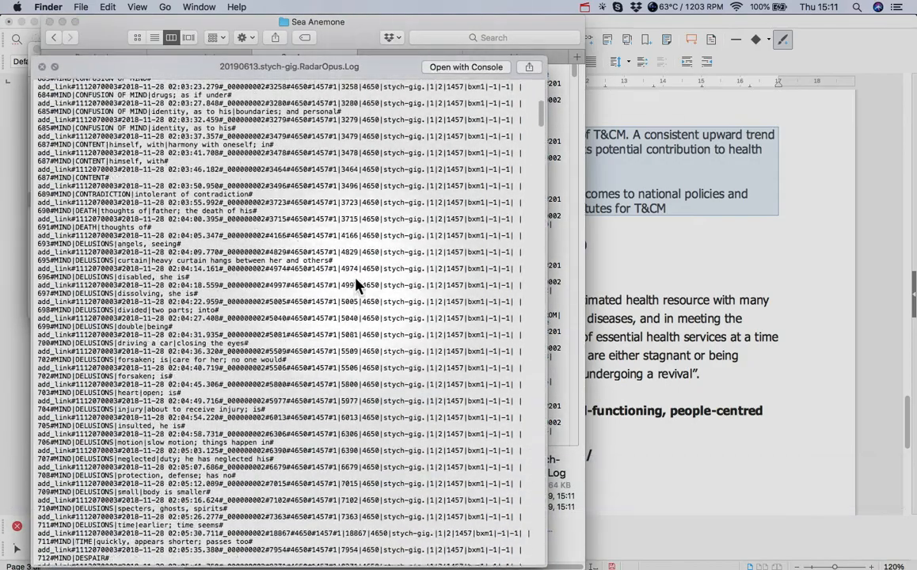
pyautogui.scroll(-3)
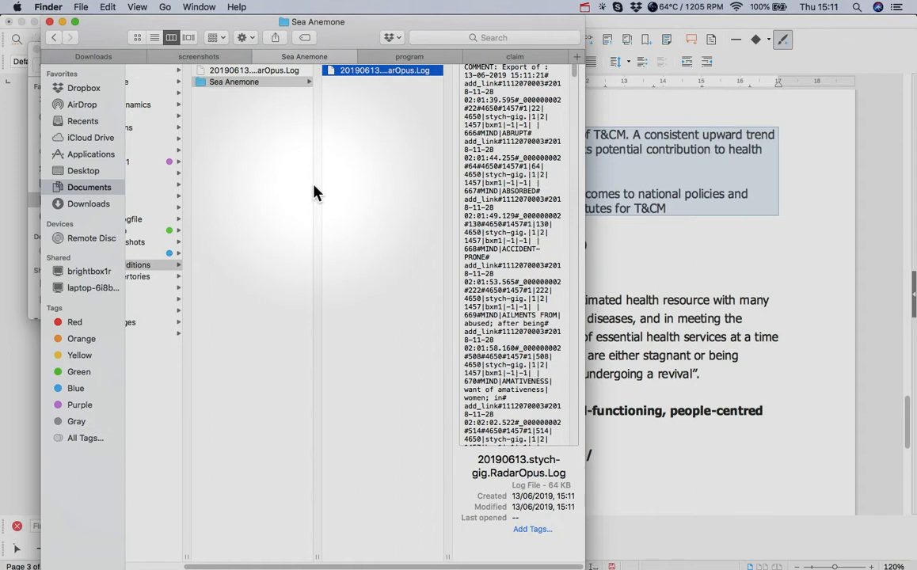
pyautogui.press('cmd+tab')
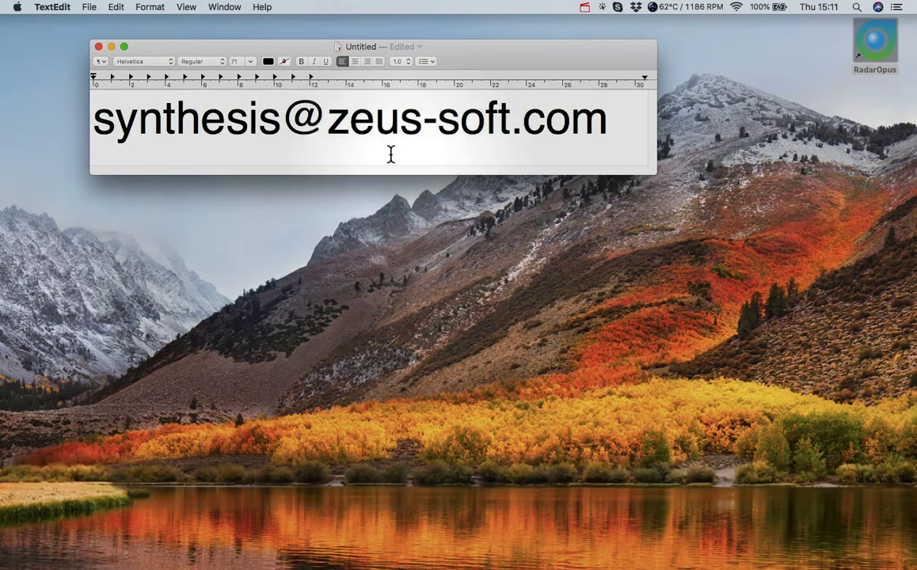
pyautogui.moveTo(450, 146)
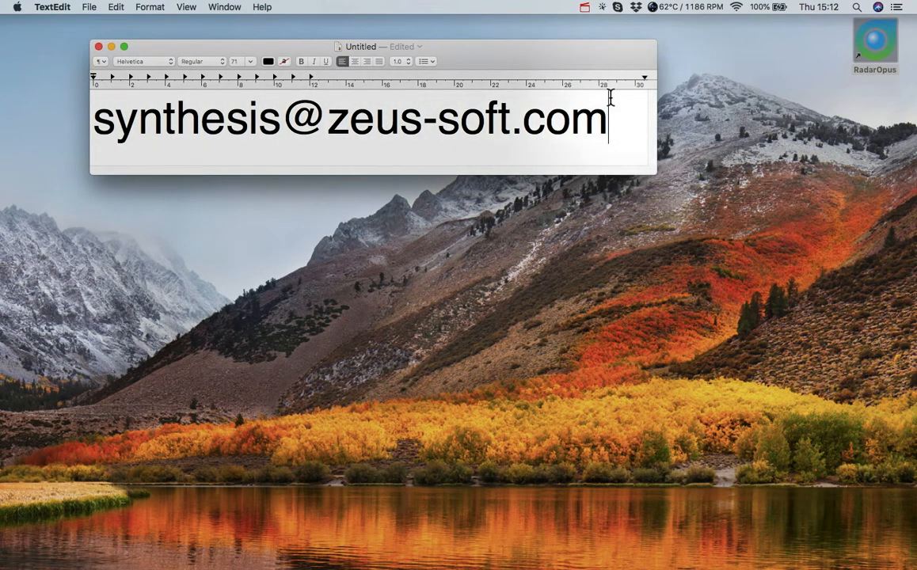
pyautogui.moveTo(578, 282)
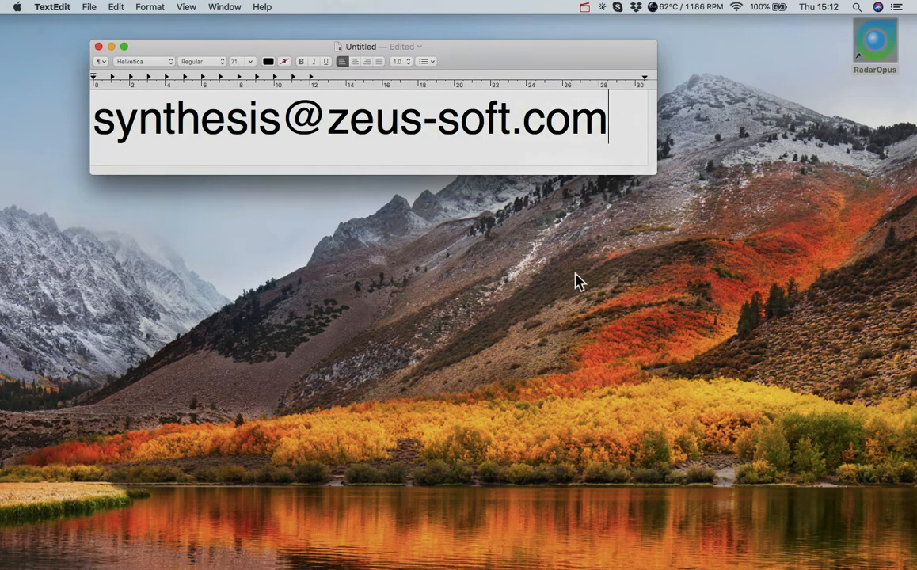